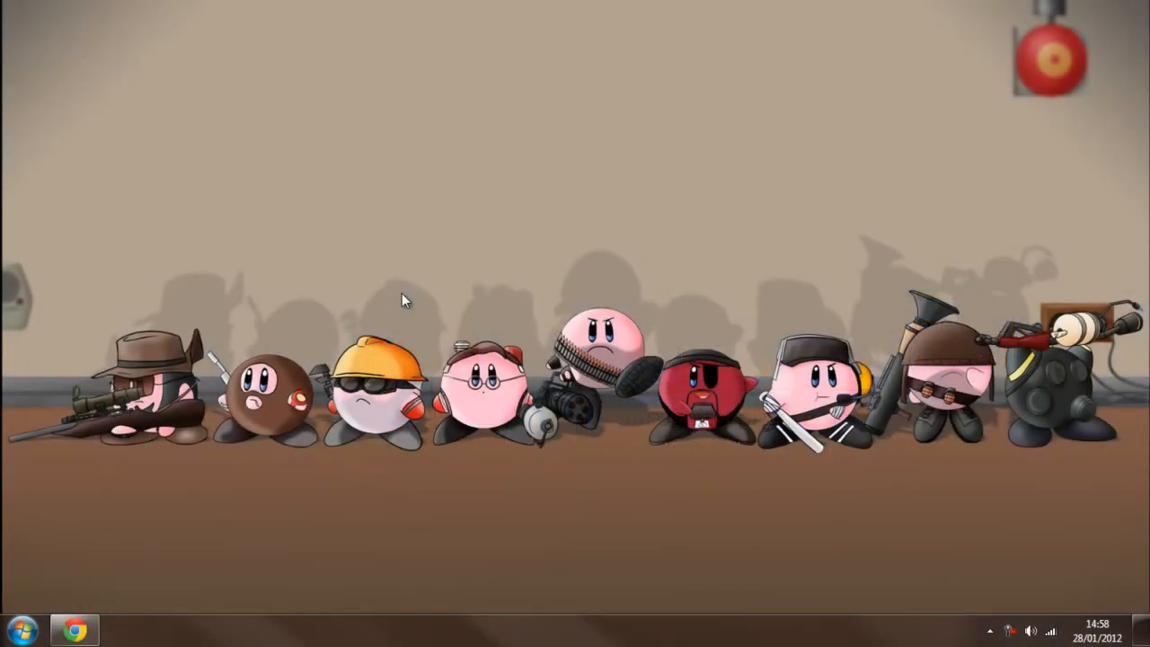
mouse_move(235, 284)
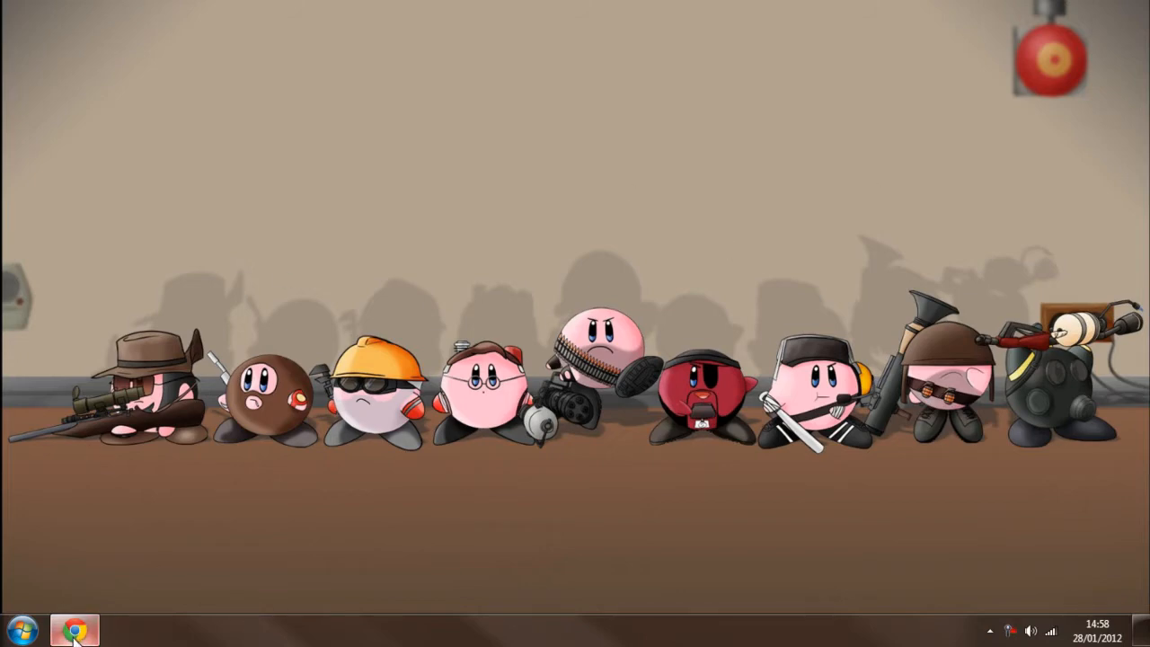
- Bring up the Chrome window, glance at the YouTube tab and land back on Gmail
click(83, 622)
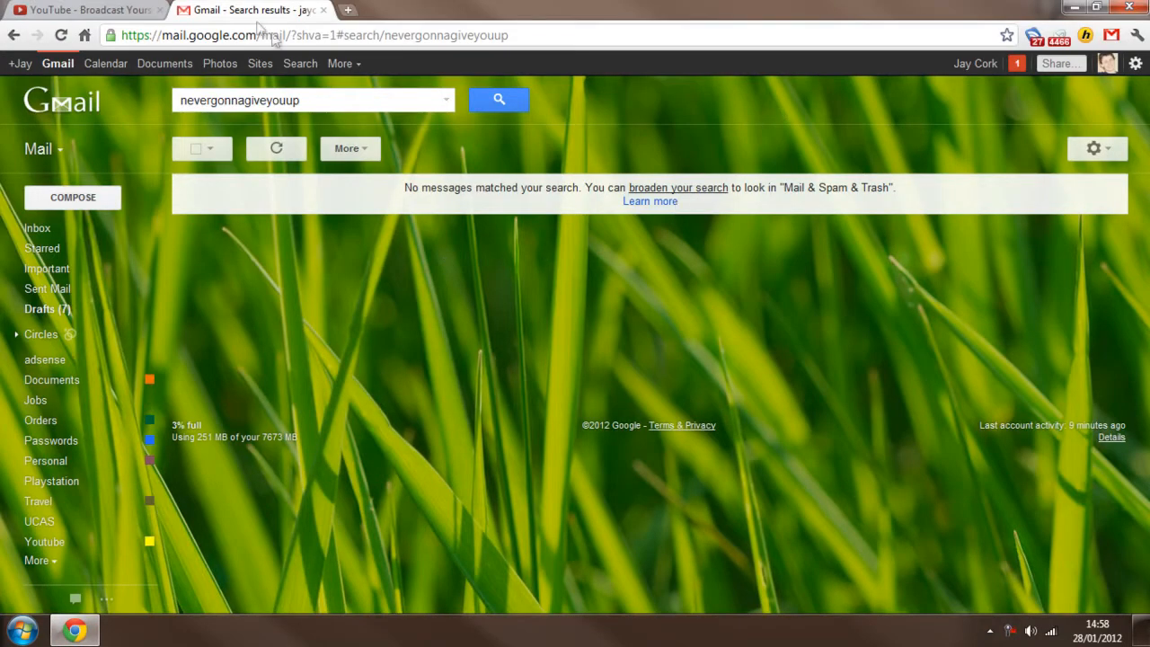
click(86, 11)
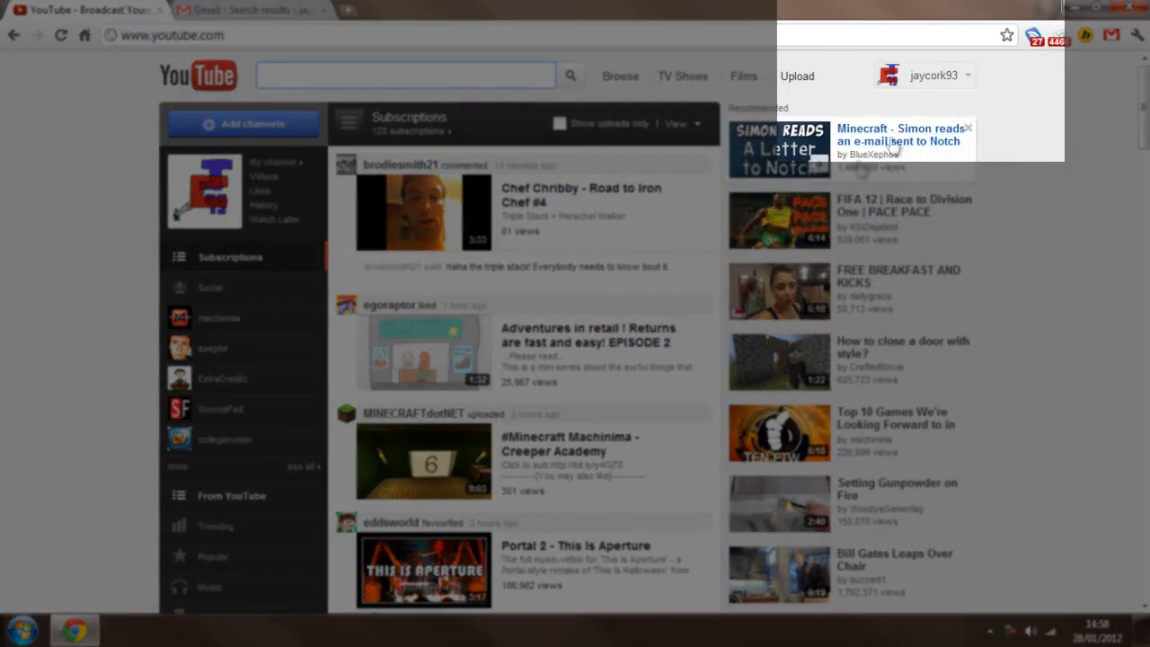
click(252, 11)
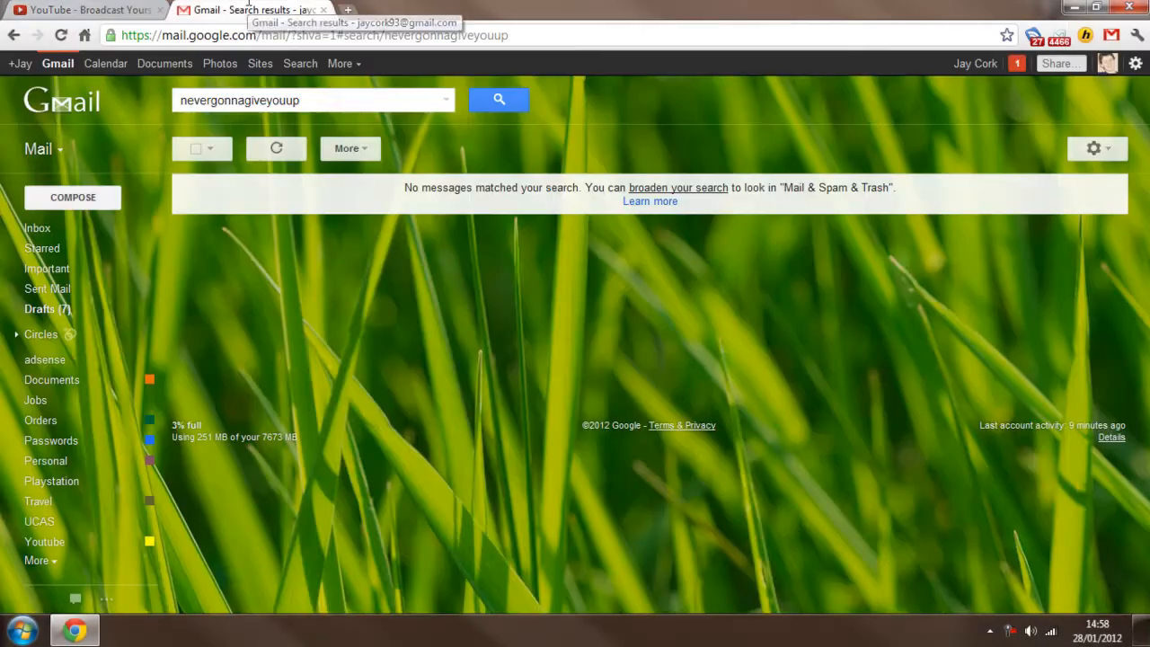
mouse_move(106, 16)
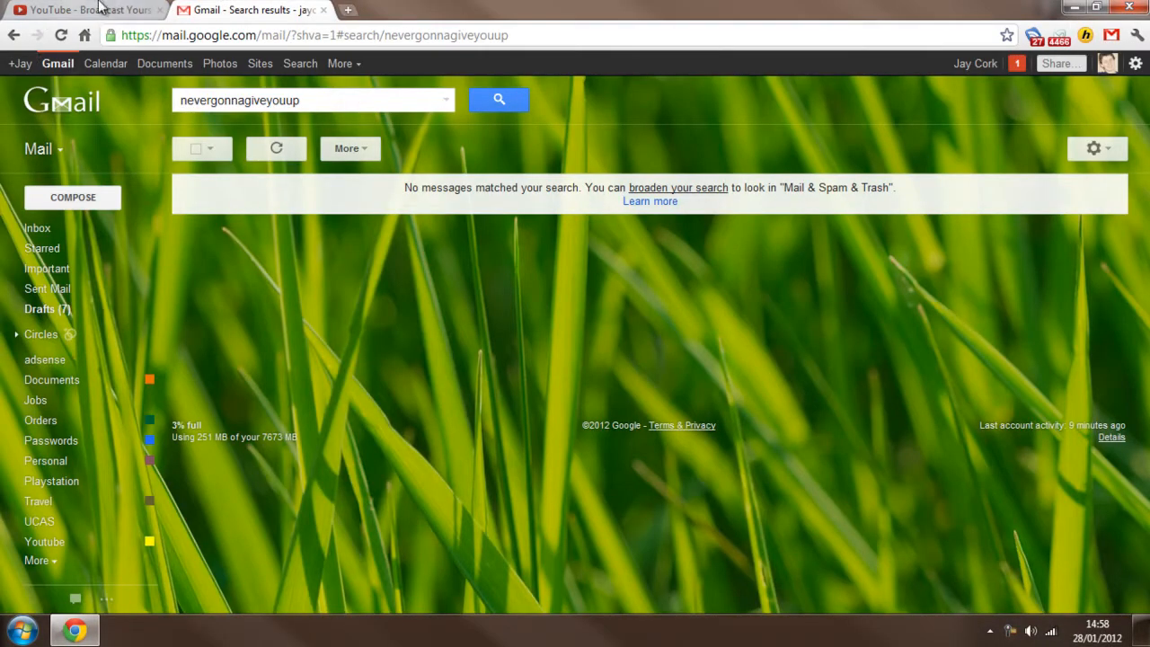
- Sign out of the YouTube account from its account menu, then return to Gmail
click(90, 11)
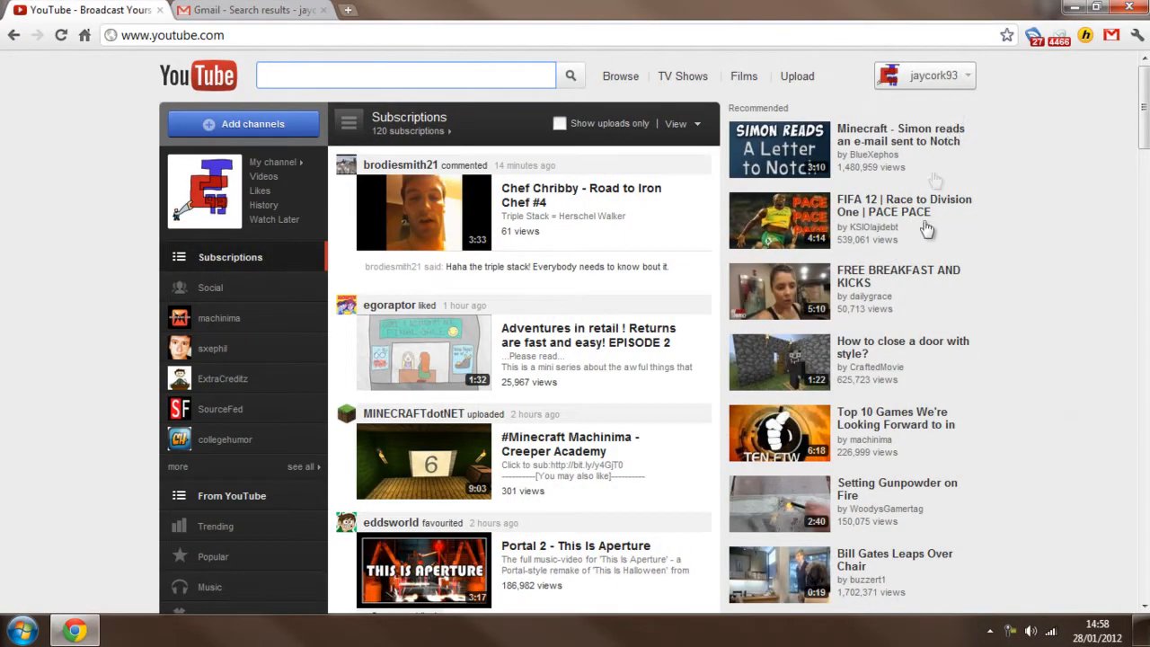
mouse_move(978, 165)
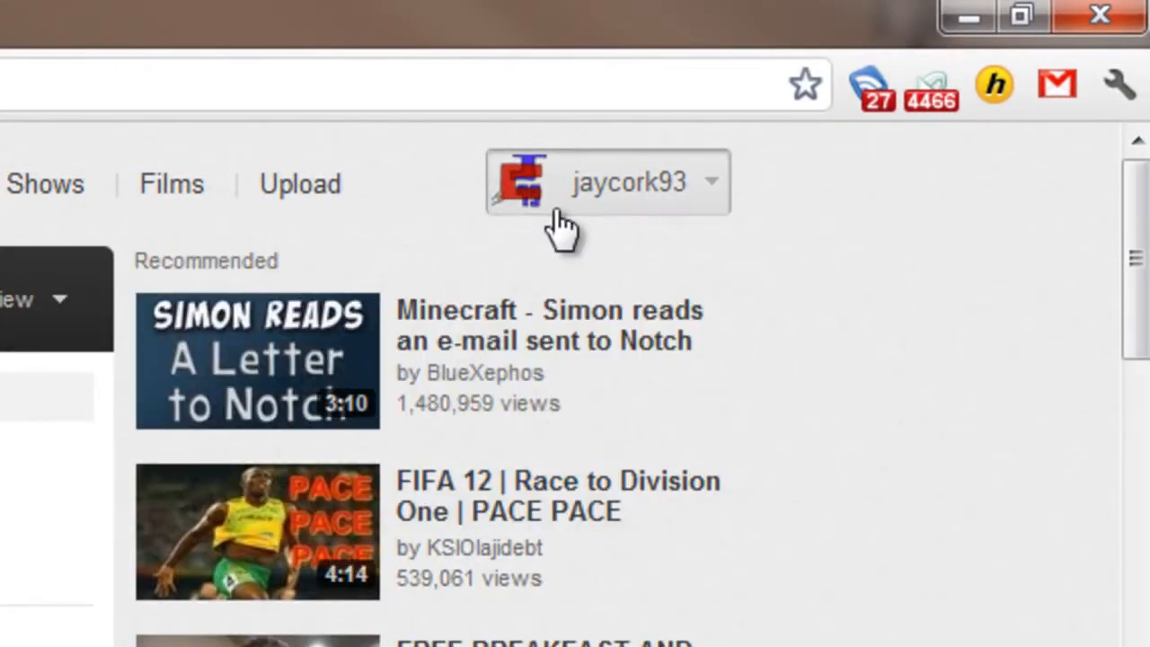
mouse_move(554, 270)
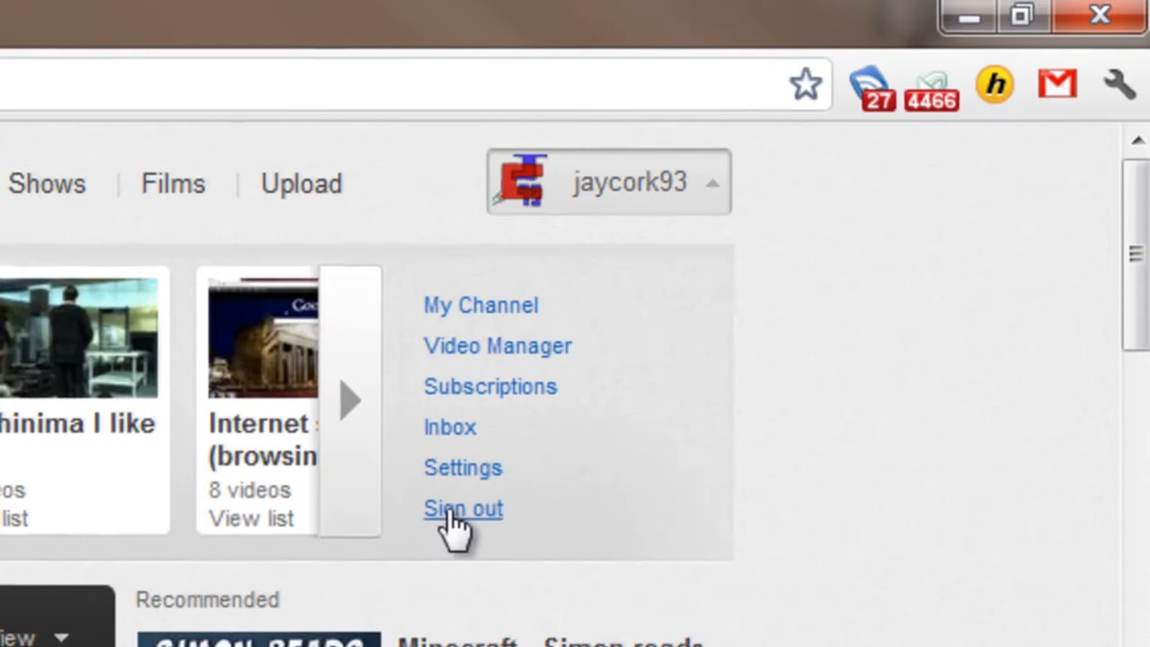
click(463, 509)
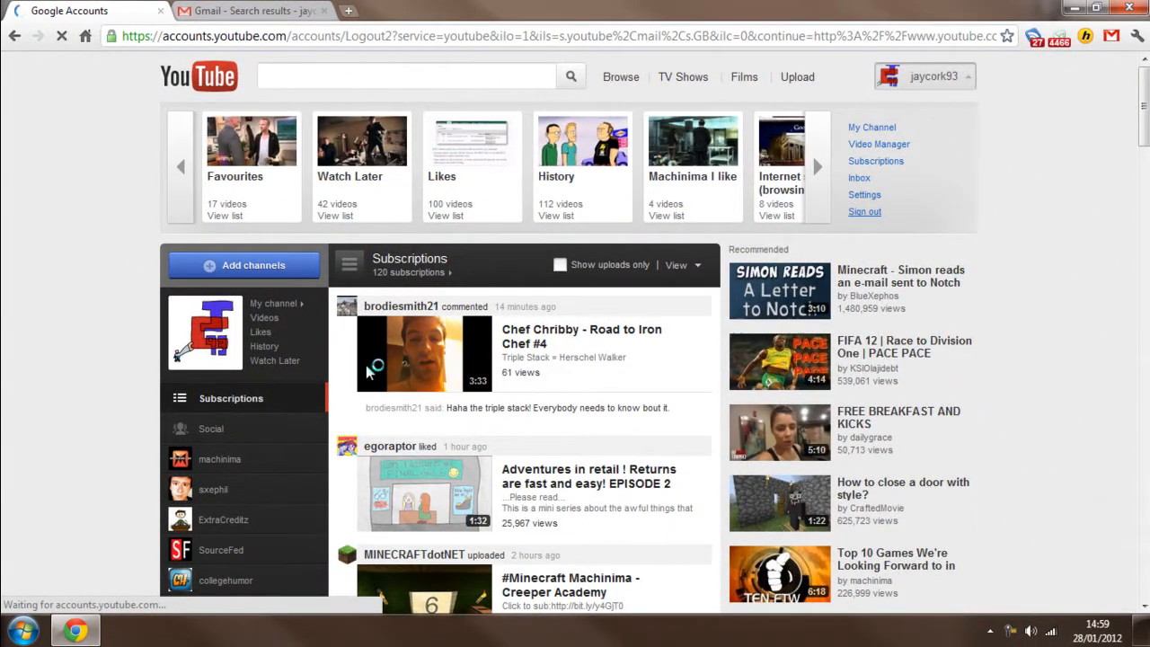
click(252, 10)
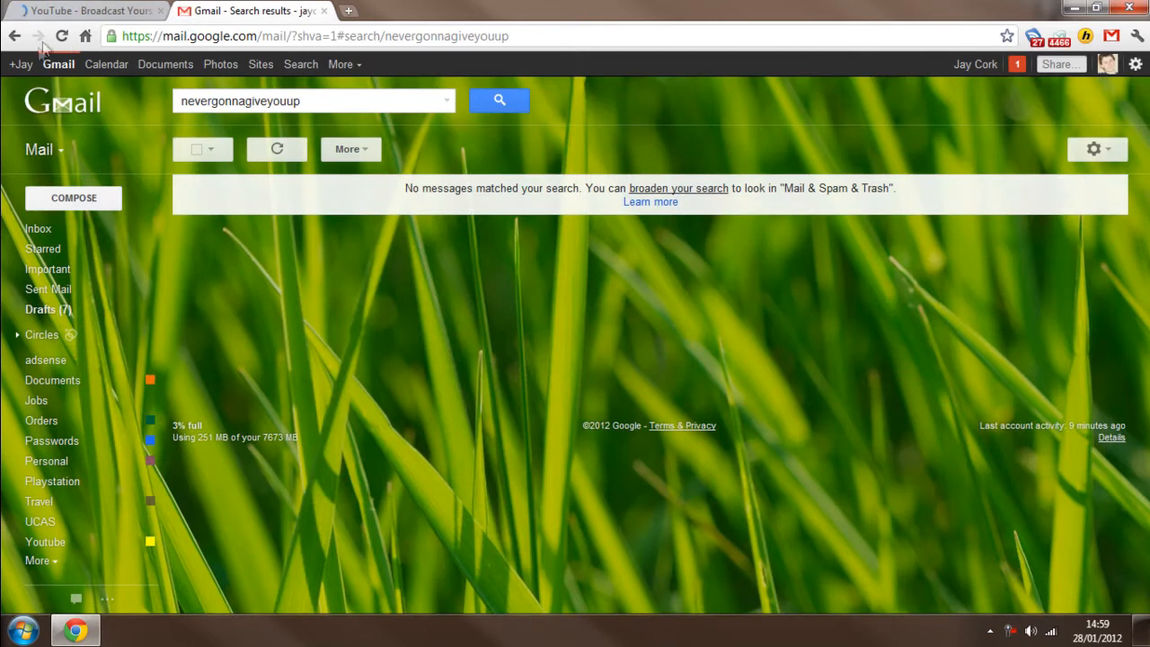
mouse_move(63, 43)
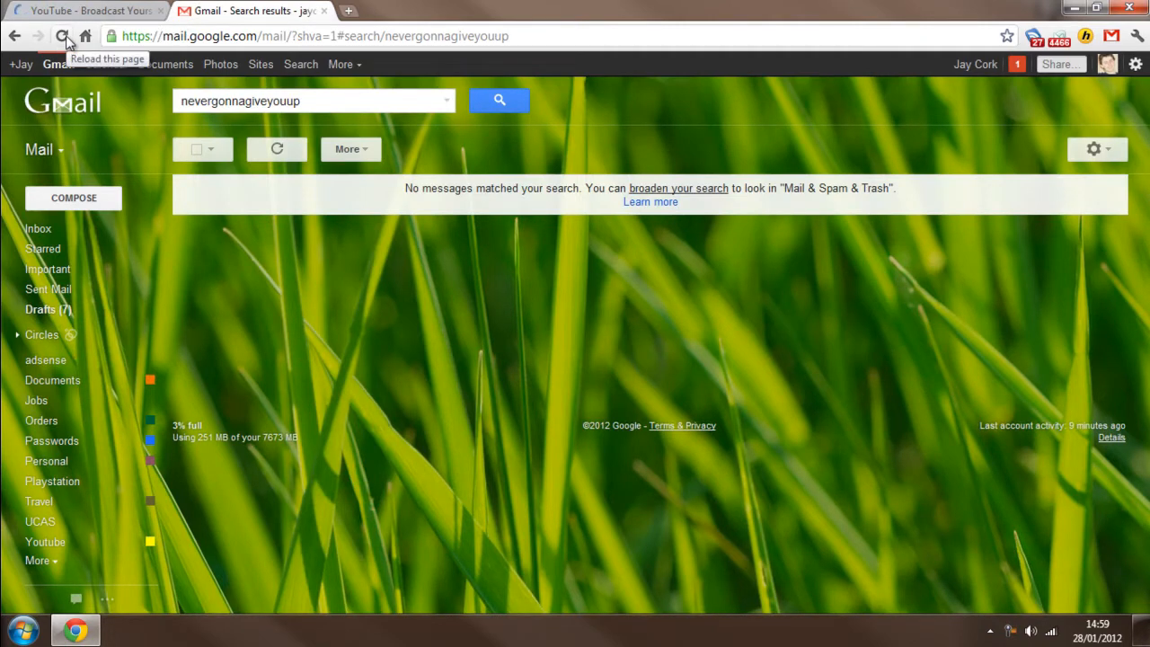
- Reload Gmail so it lands on the Google sign-in page with saved credentials filled
click(61, 44)
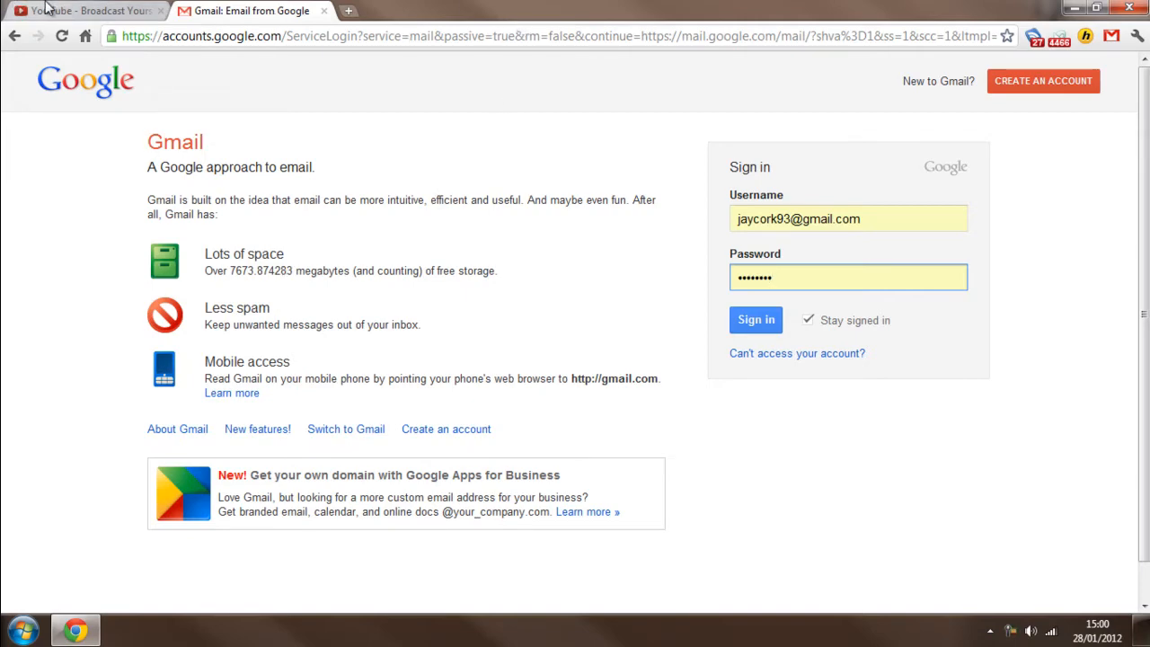
- Sign back in to YouTube with the saved email and password and let it reload
click(81, 11)
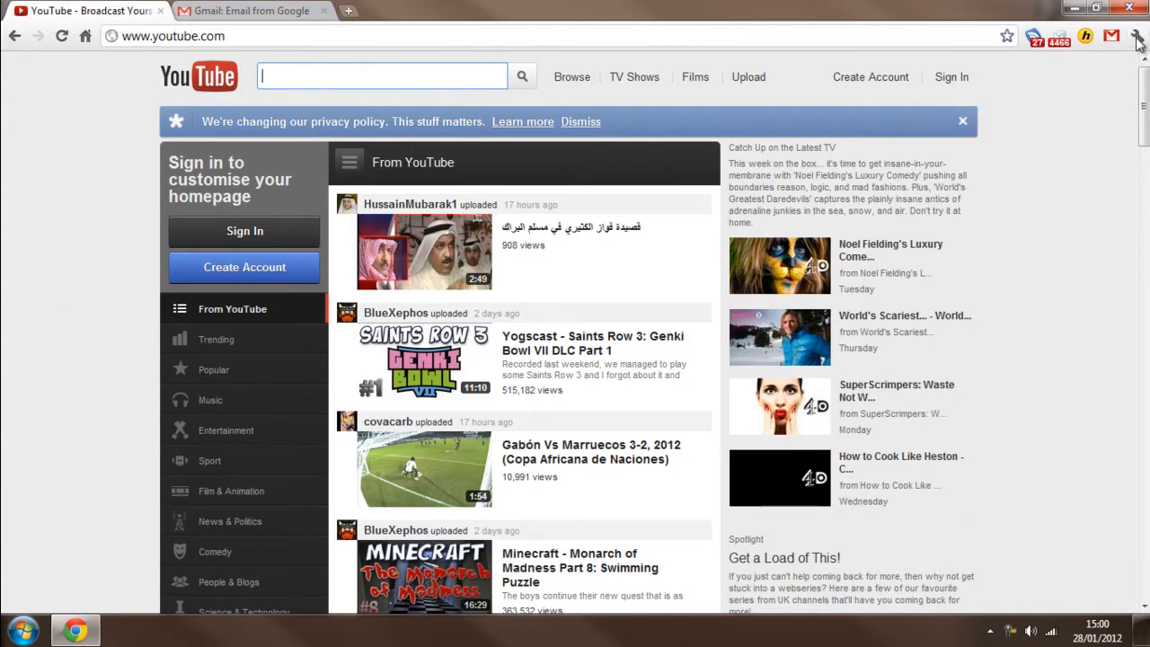
mouse_move(1139, 33)
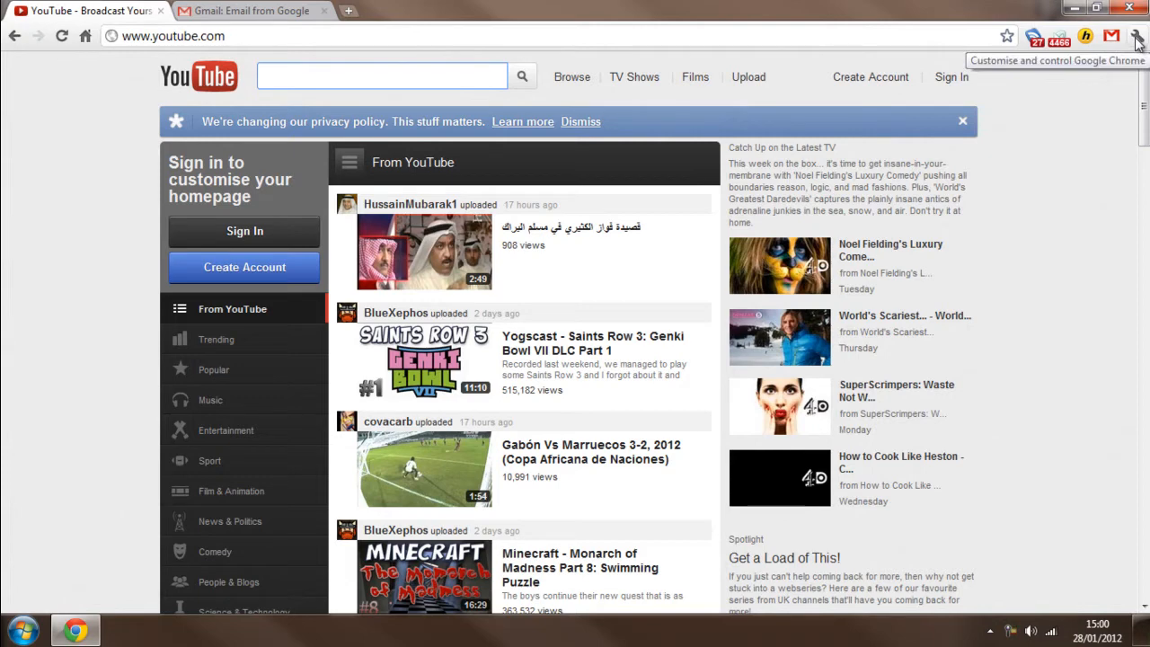
click(386, 75)
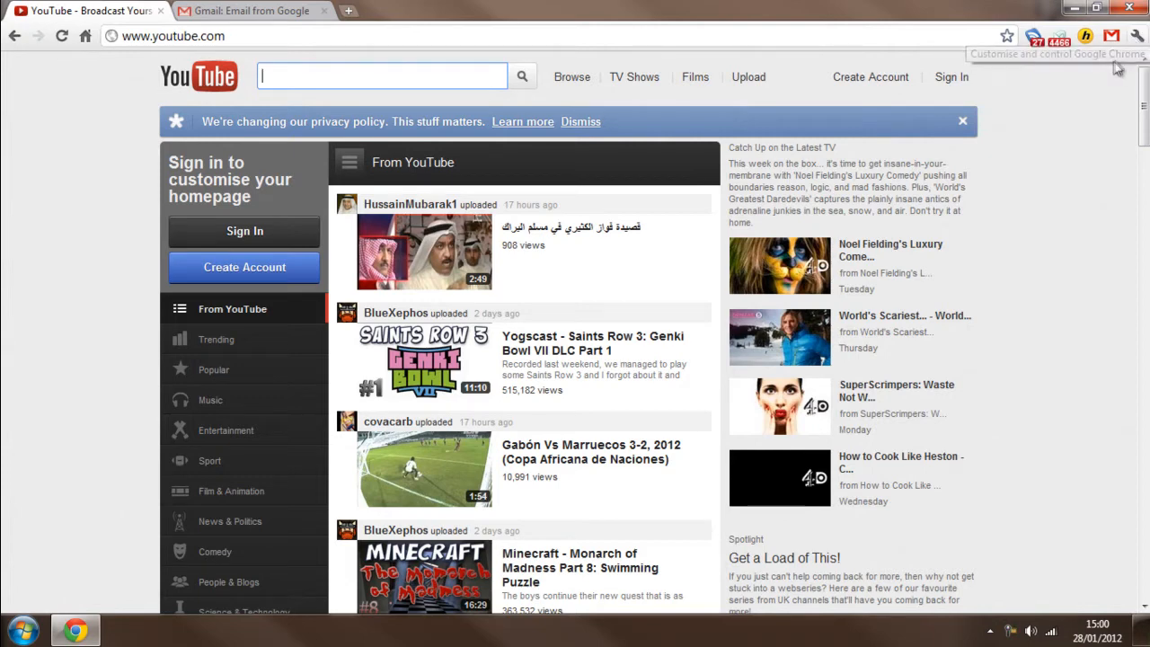
click(952, 75)
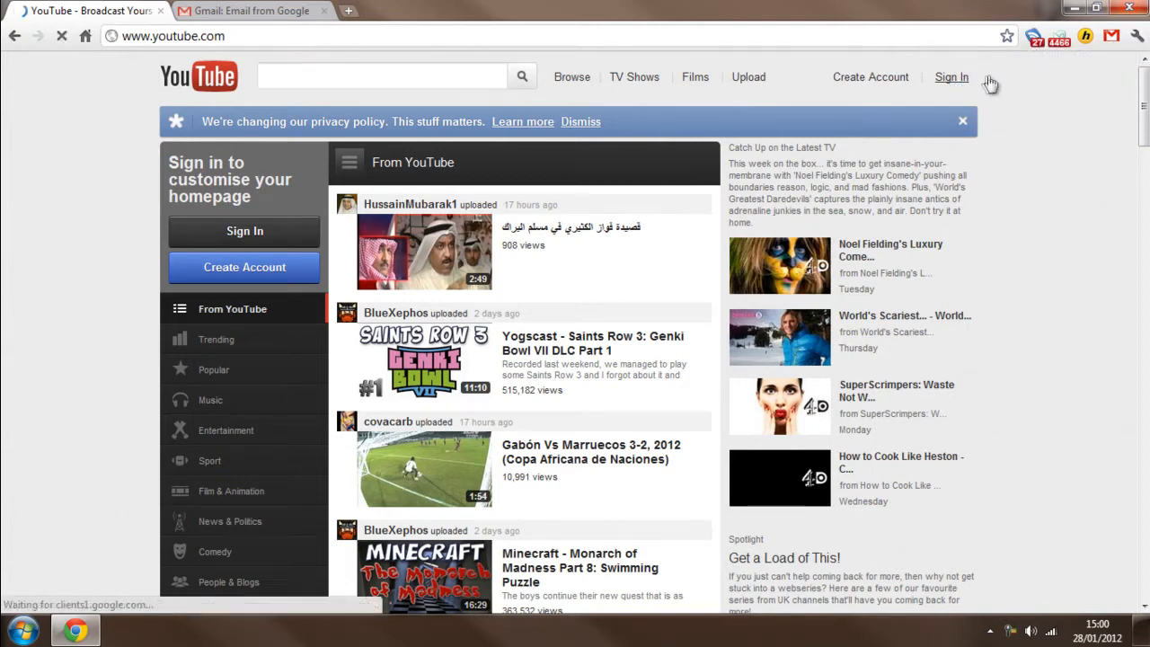
click(953, 75)
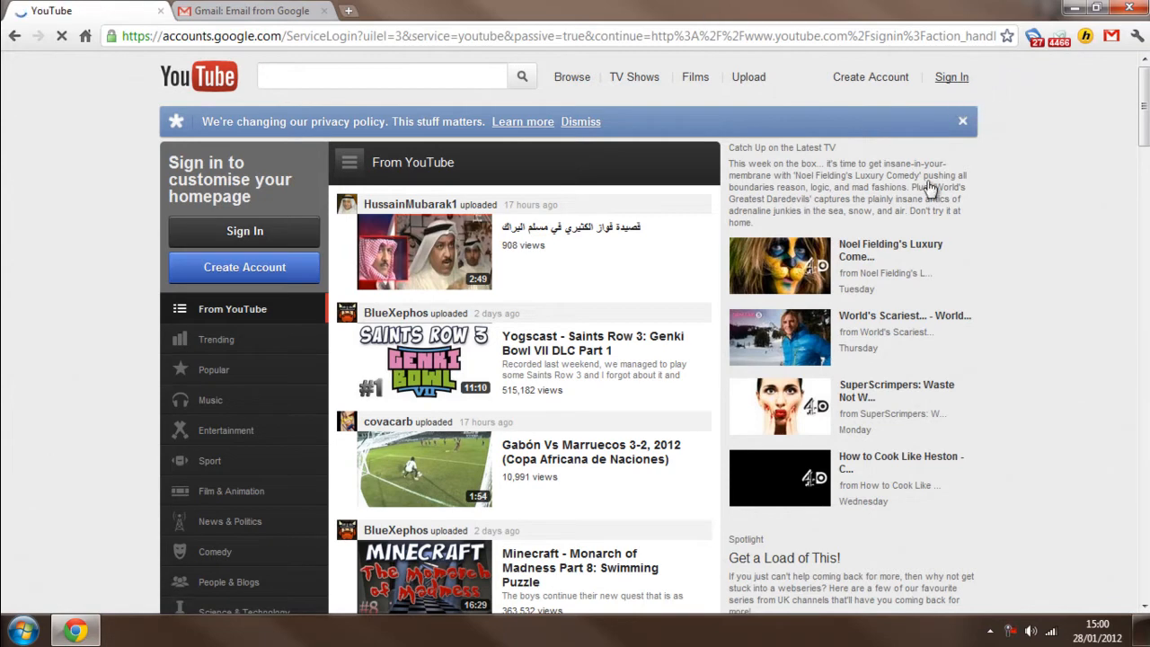
click(950, 76)
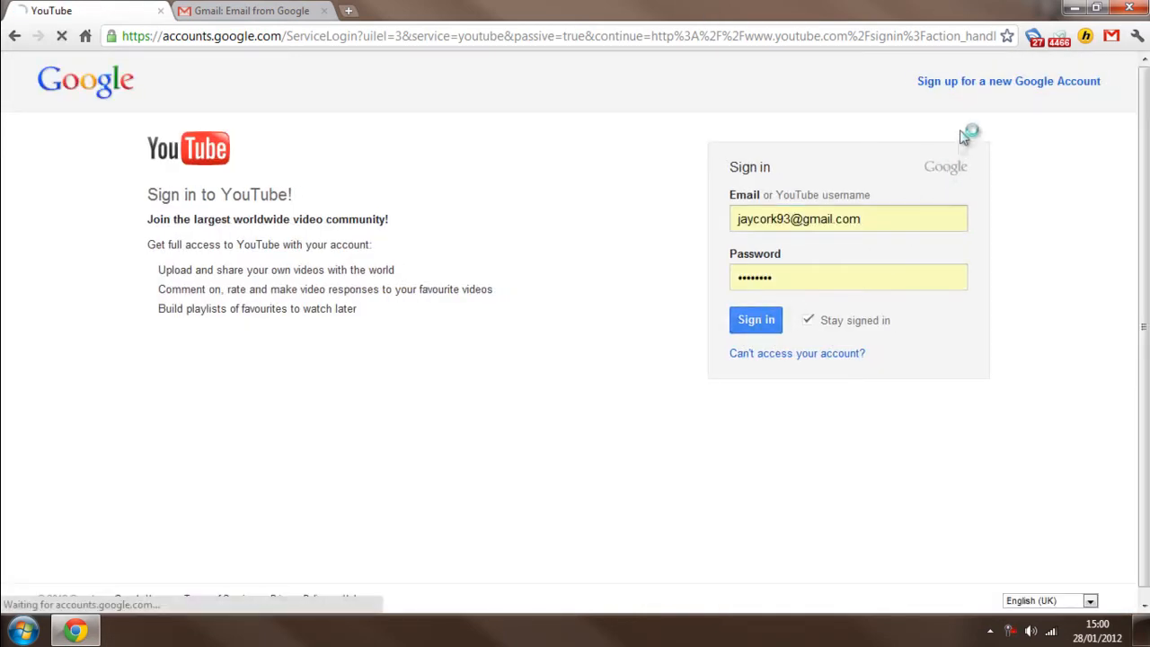
click(754, 319)
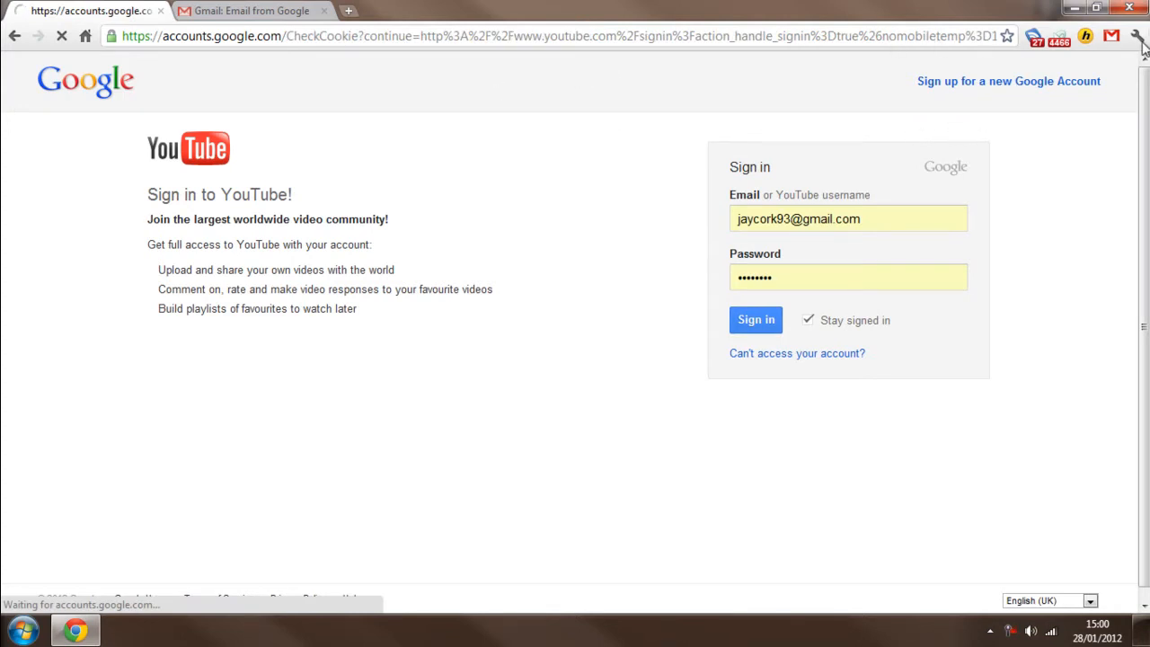
click(1149, 40)
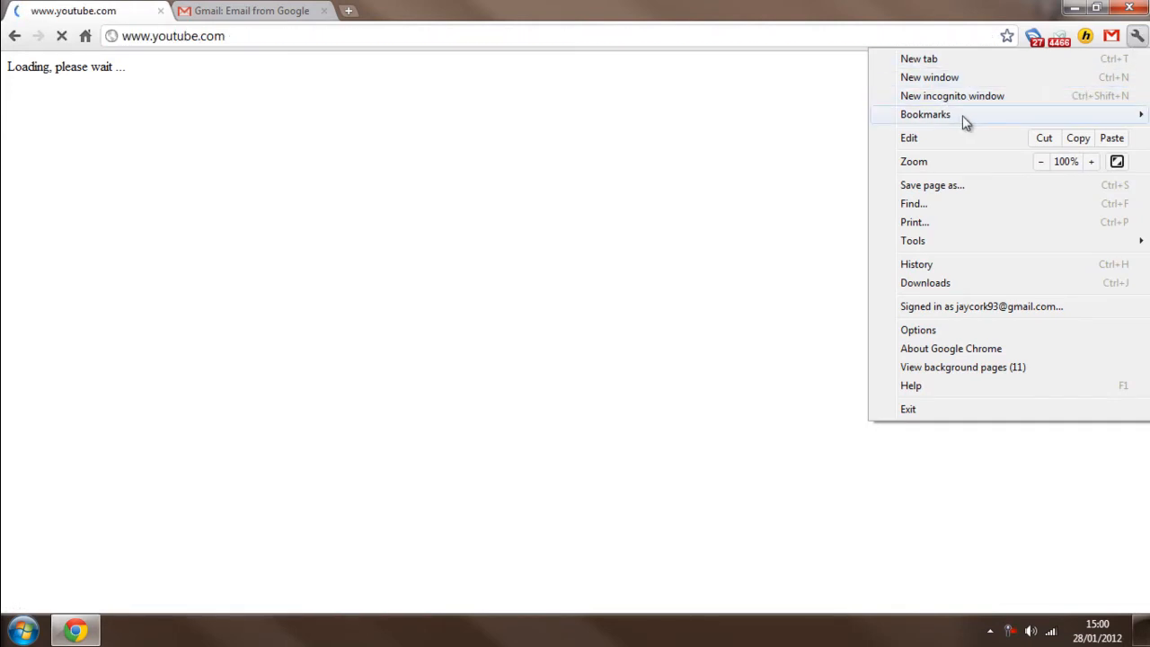
mouse_move(963, 108)
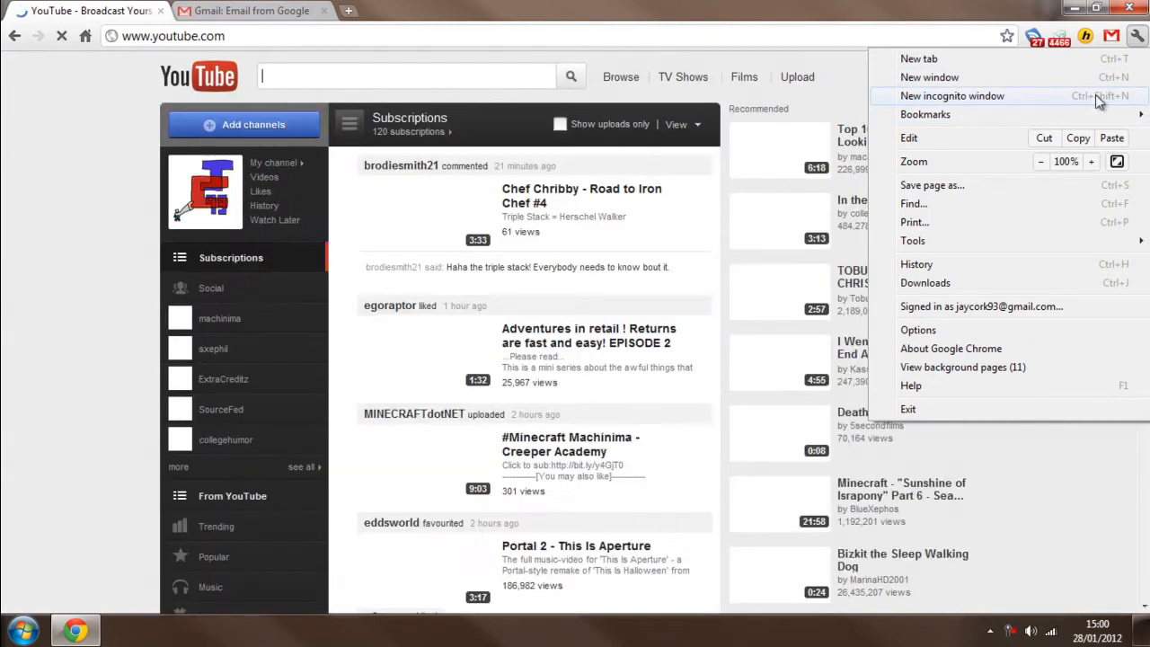
click(952, 95)
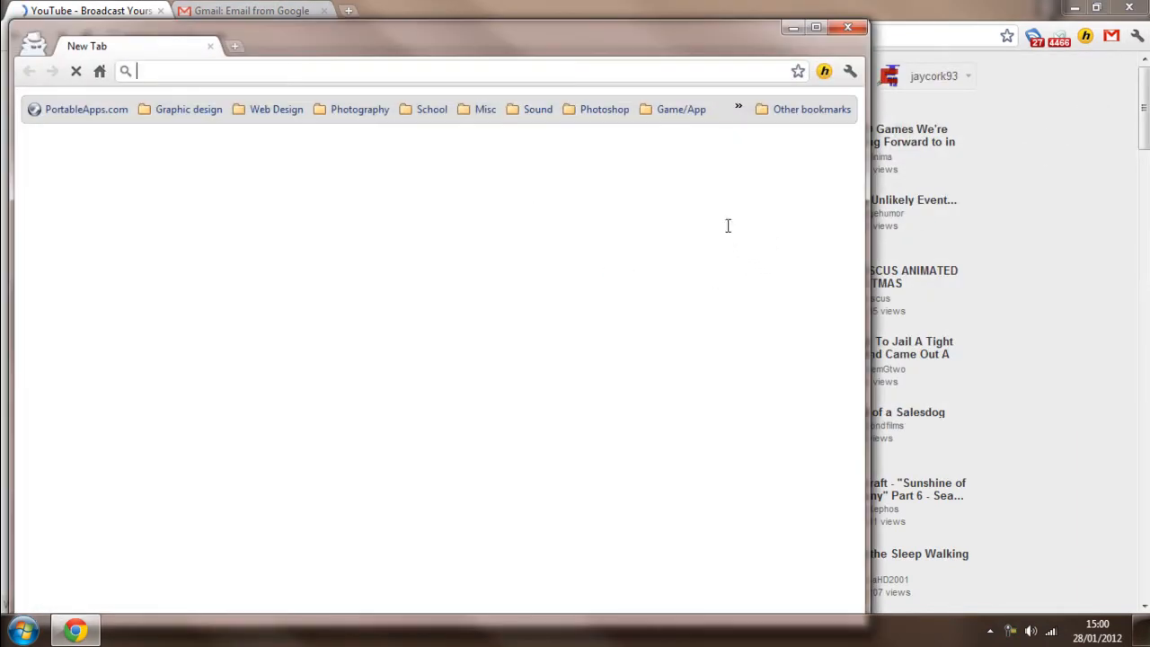
text(www.youtube.com)
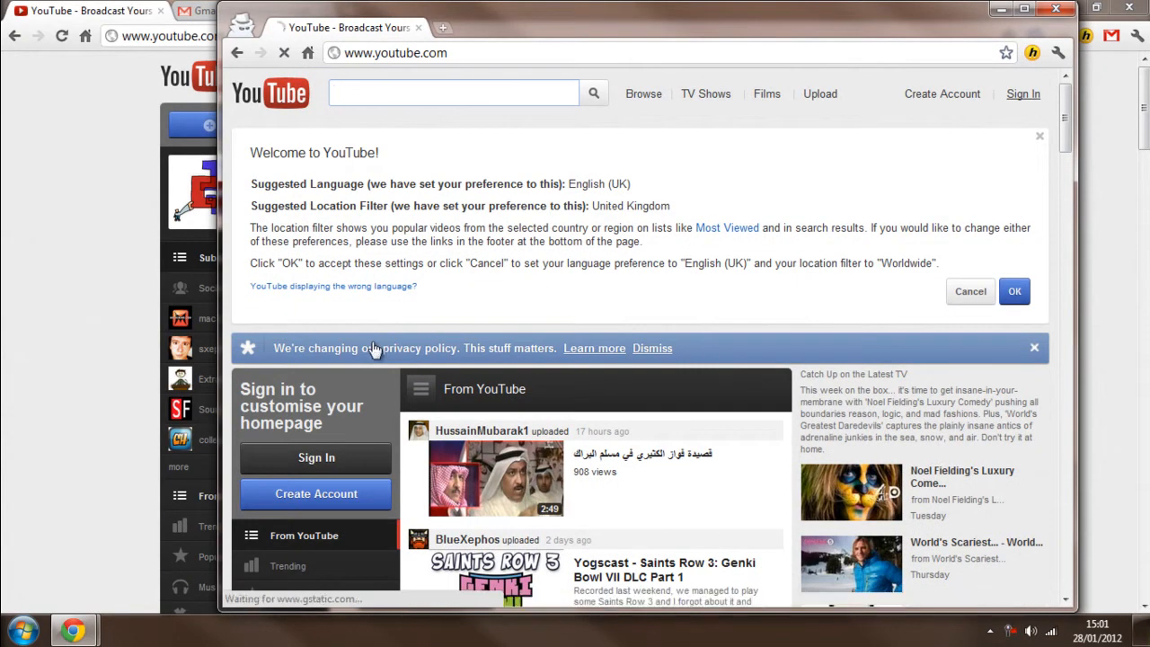
- Sign a second account in to YouTube in the incognito window with its username and password
click(1029, 93)
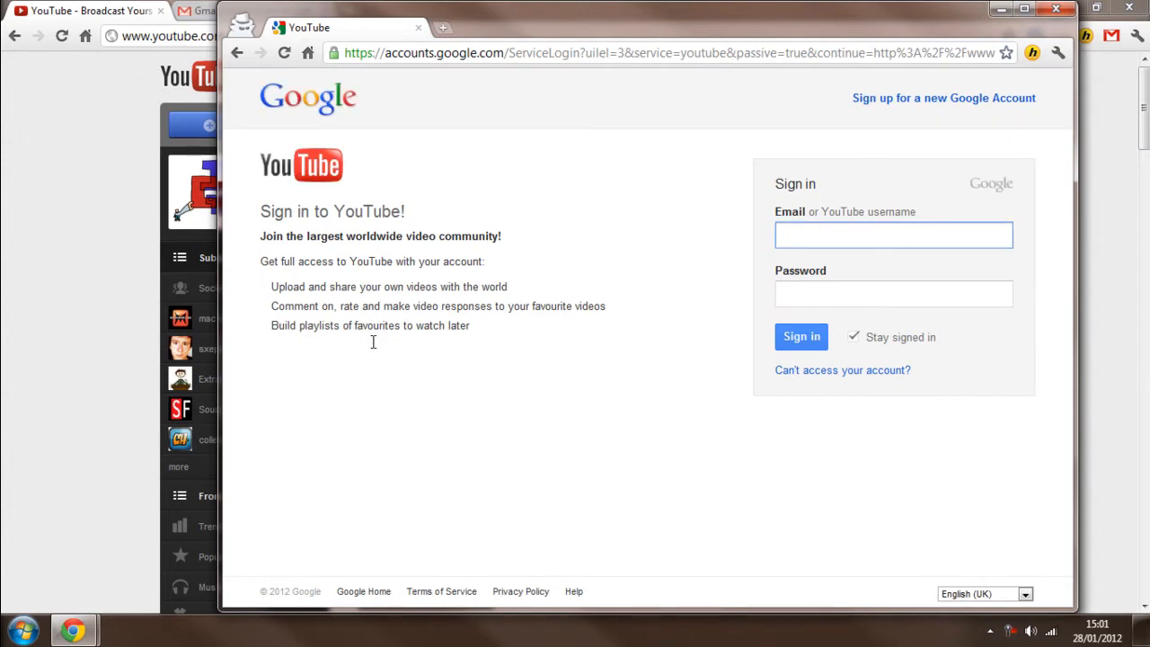
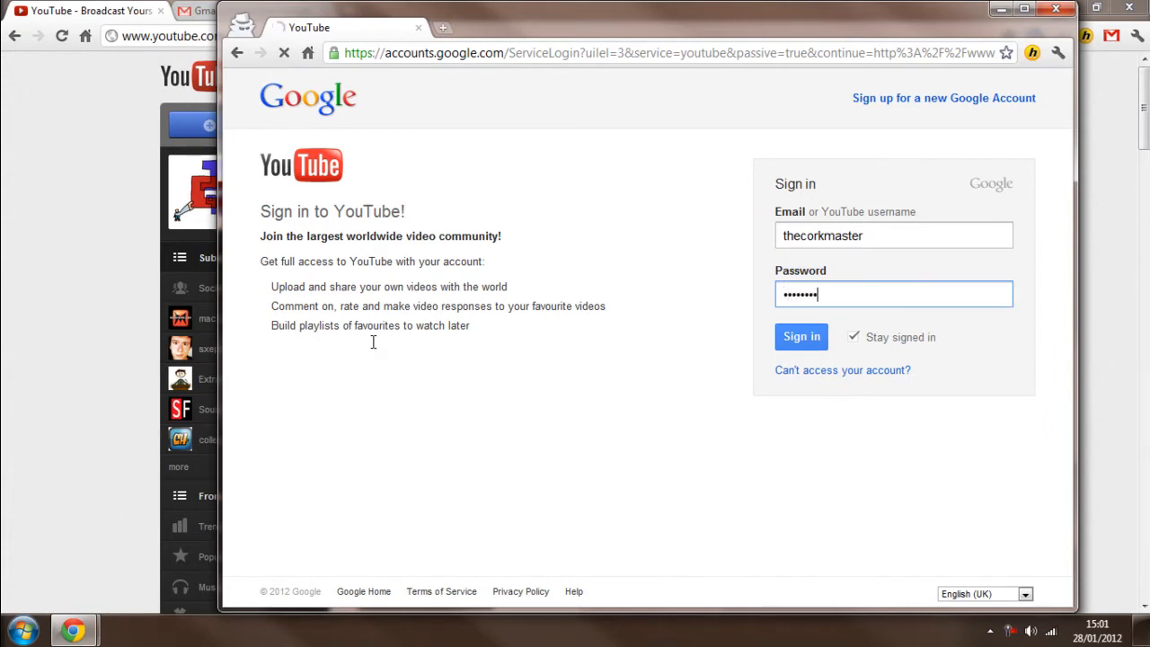
click(802, 336)
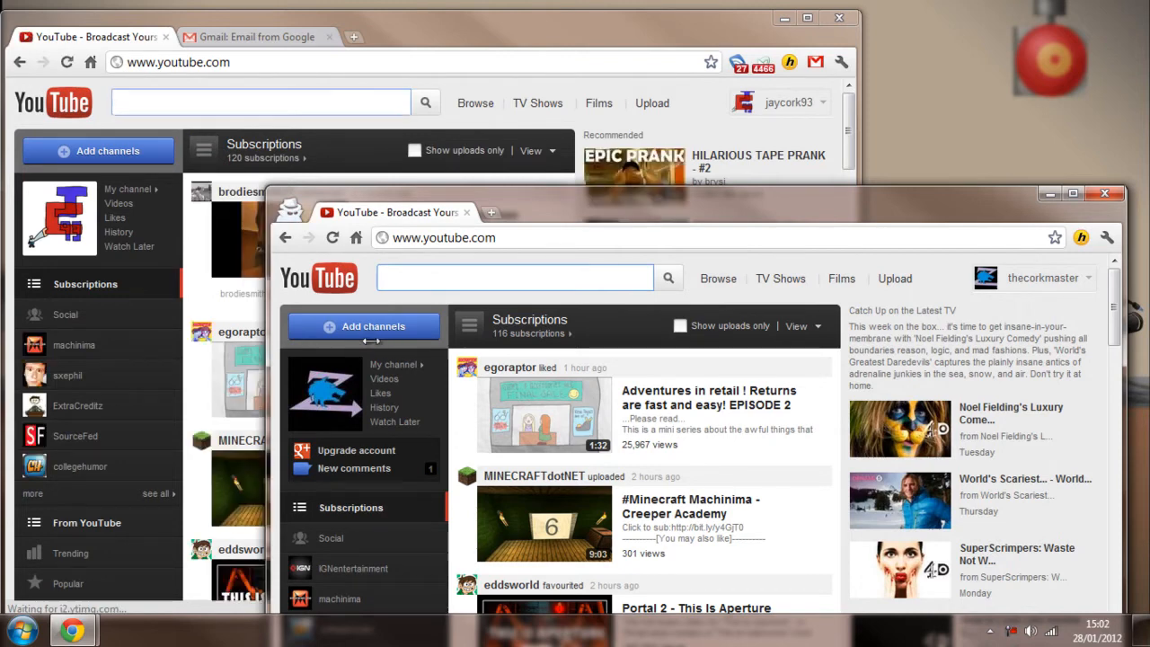
click(514, 277)
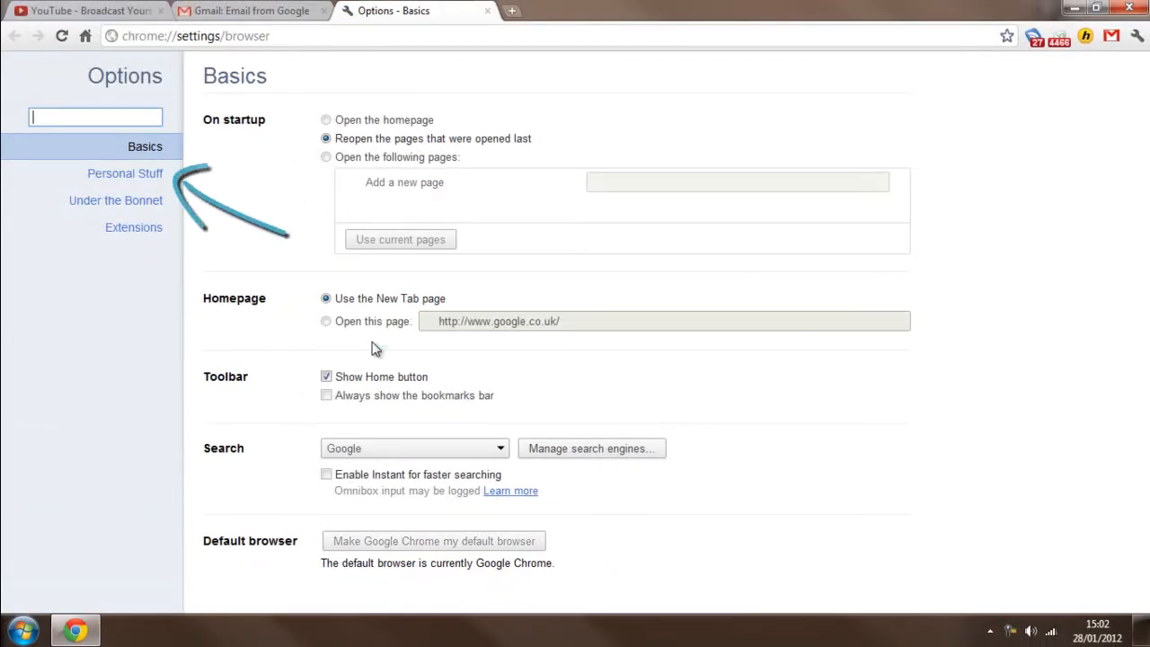
- Go to Personal Stuff in Chrome Options, reaching the sign-in and sync form
click(126, 172)
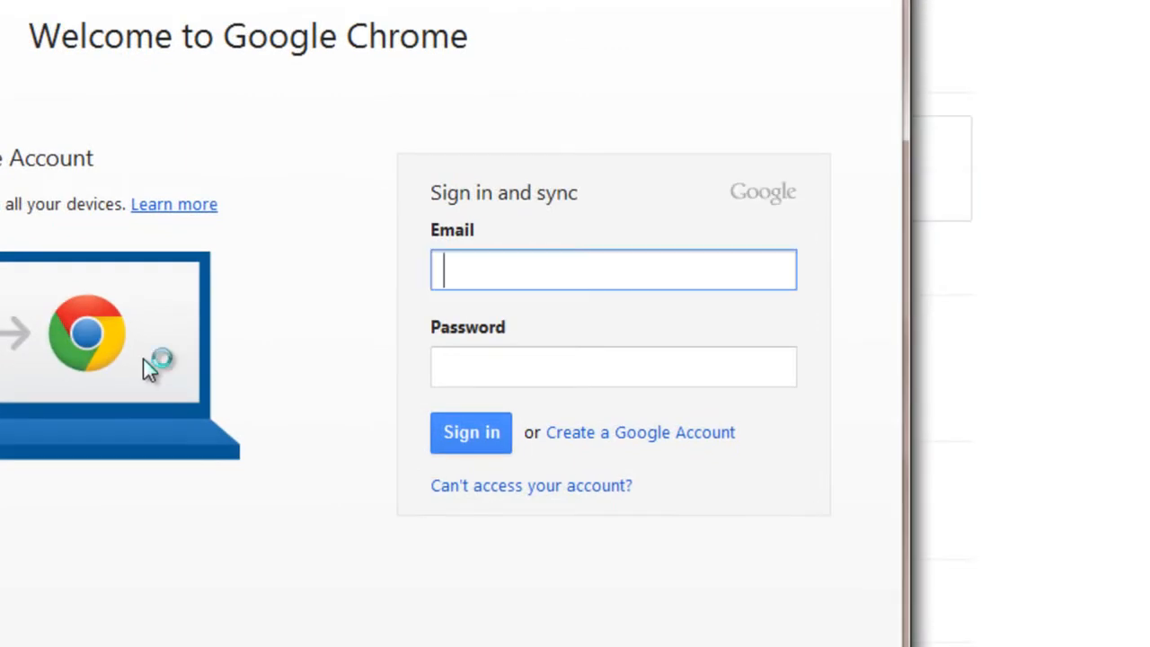
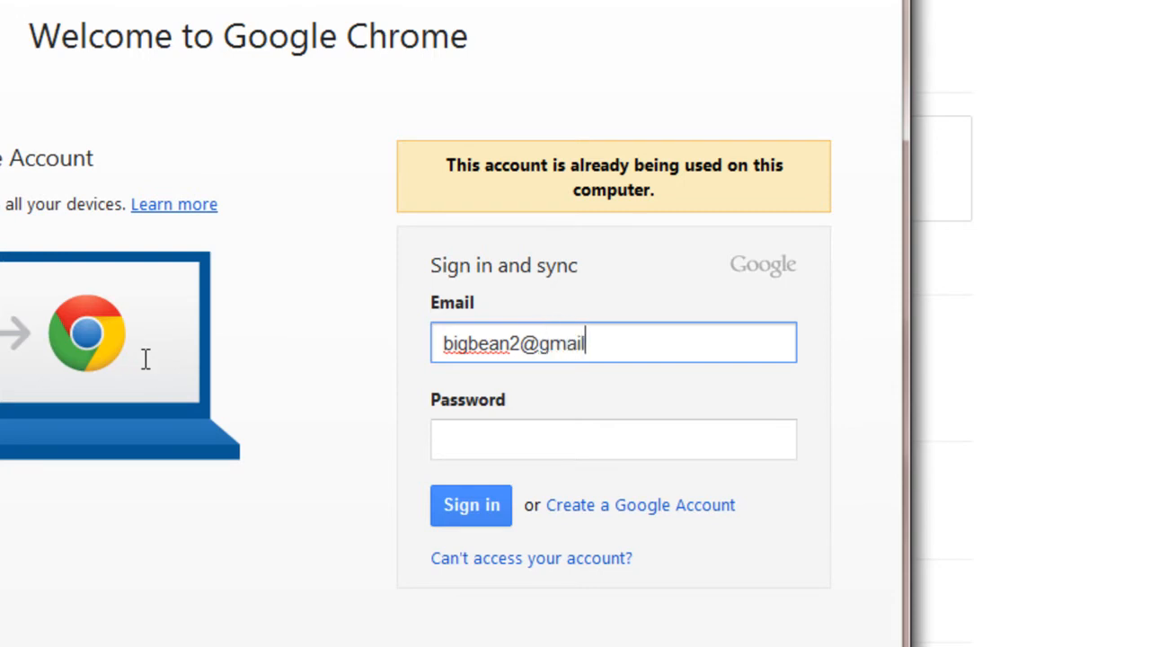
click(613, 438)
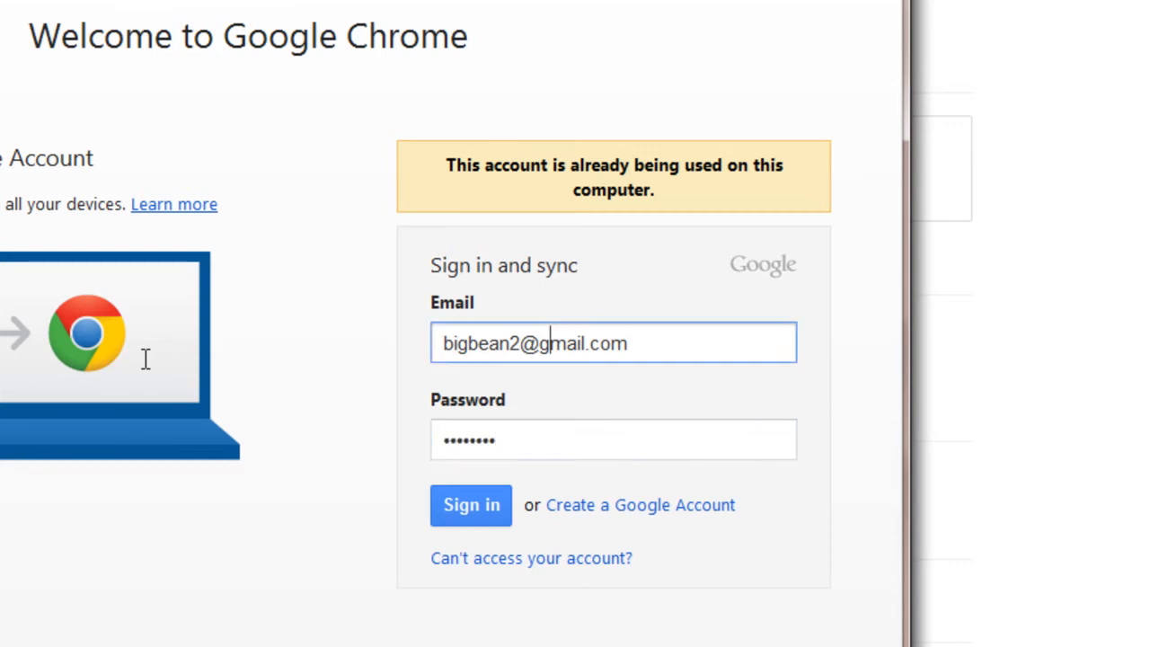
click(471, 505)
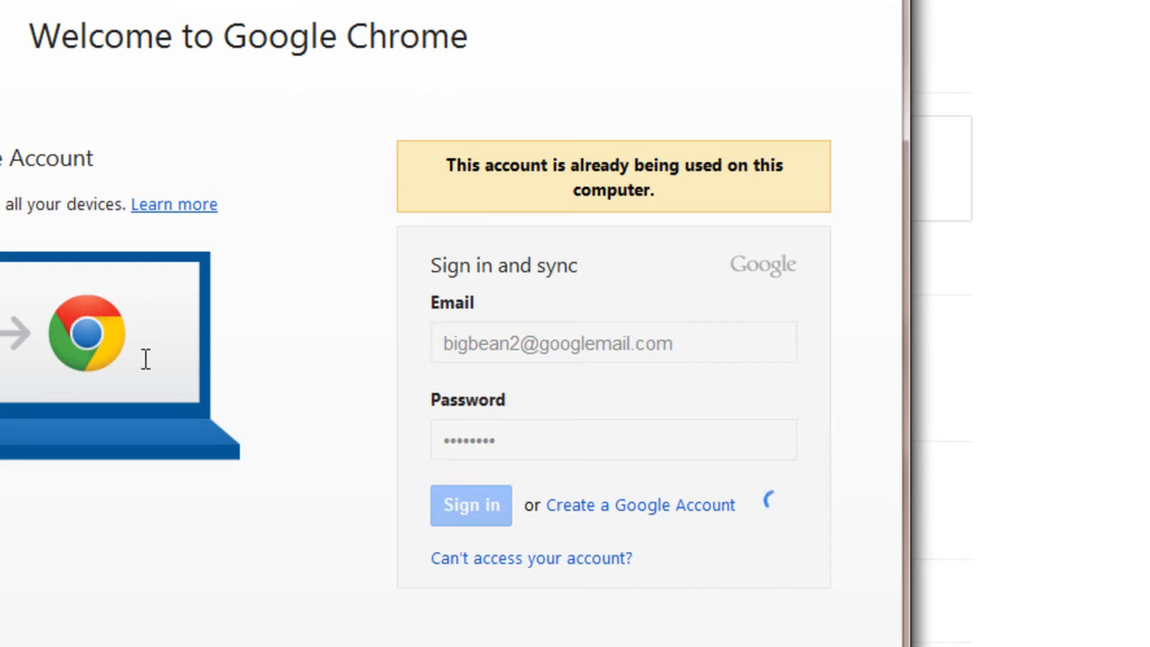
click(470, 505)
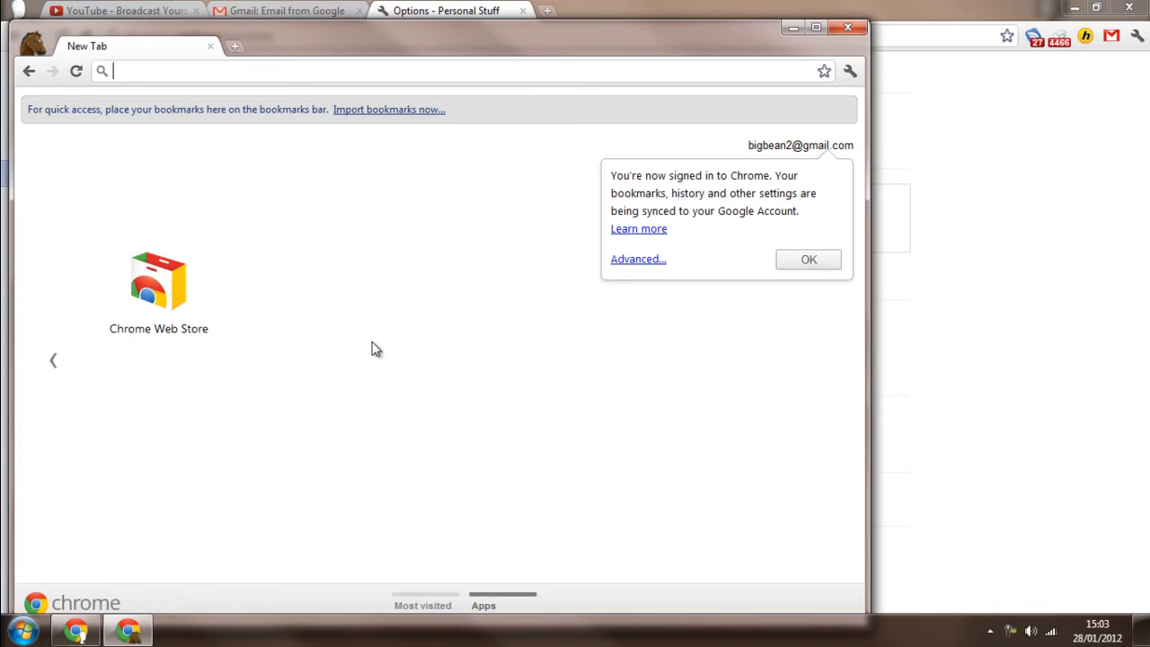
- Dismiss the sync notice and give the new 'Spirit' profile the ninja icon
click(808, 259)
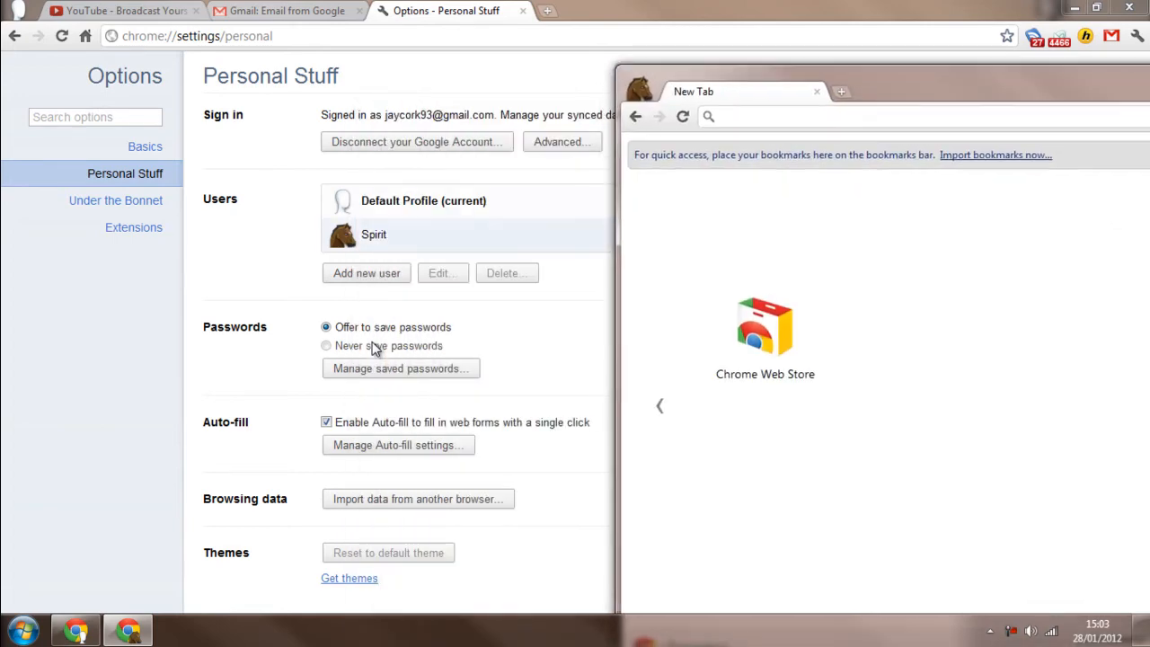
click(442, 273)
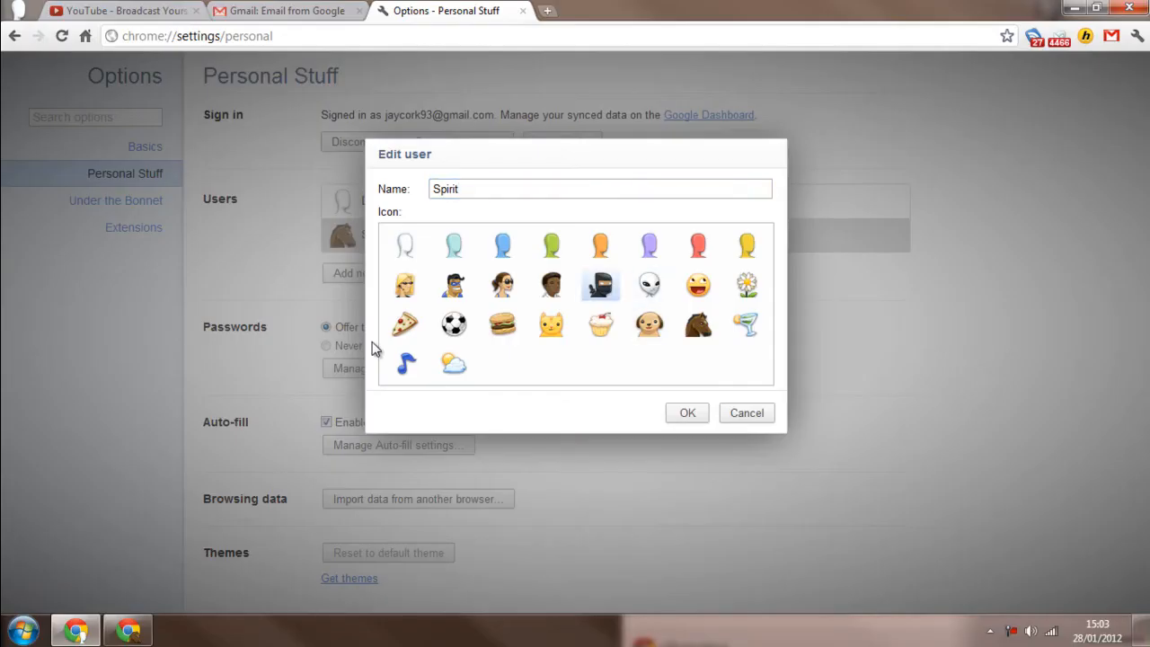
click(686, 411)
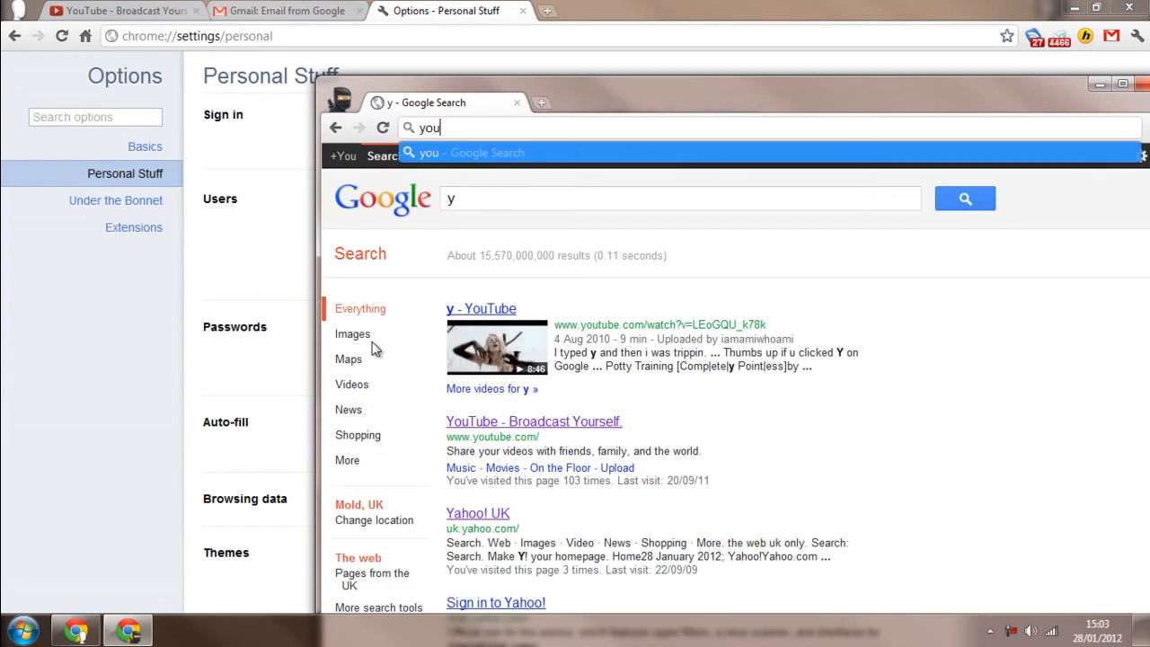
text(www.youtube.com)
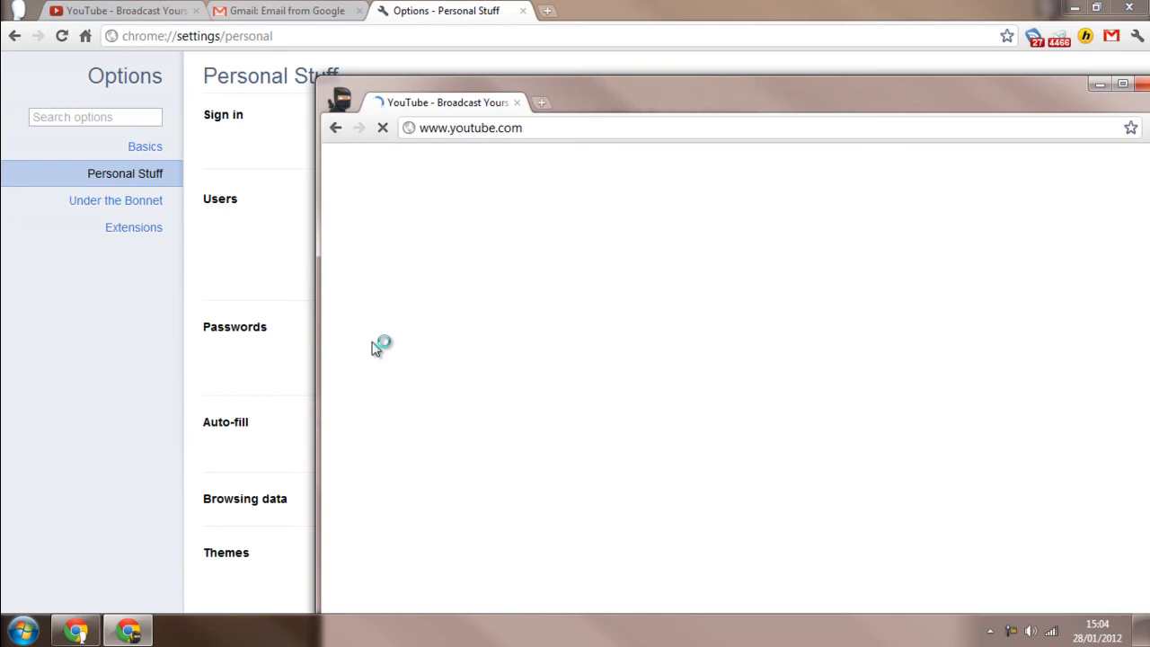
mouse_move(376, 349)
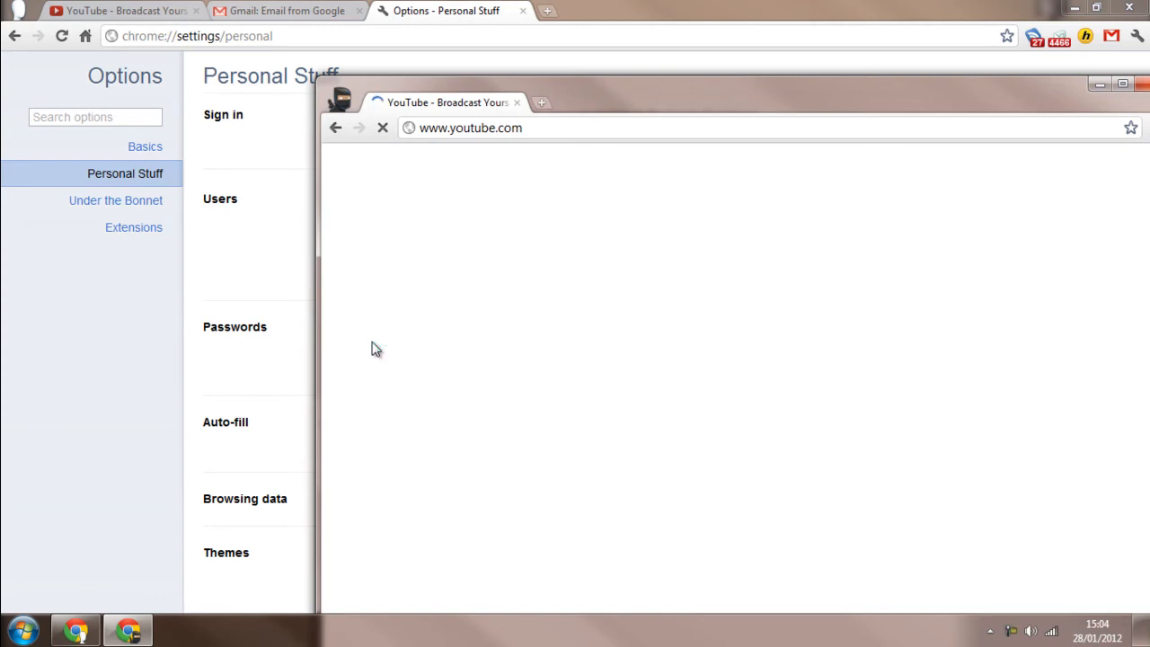